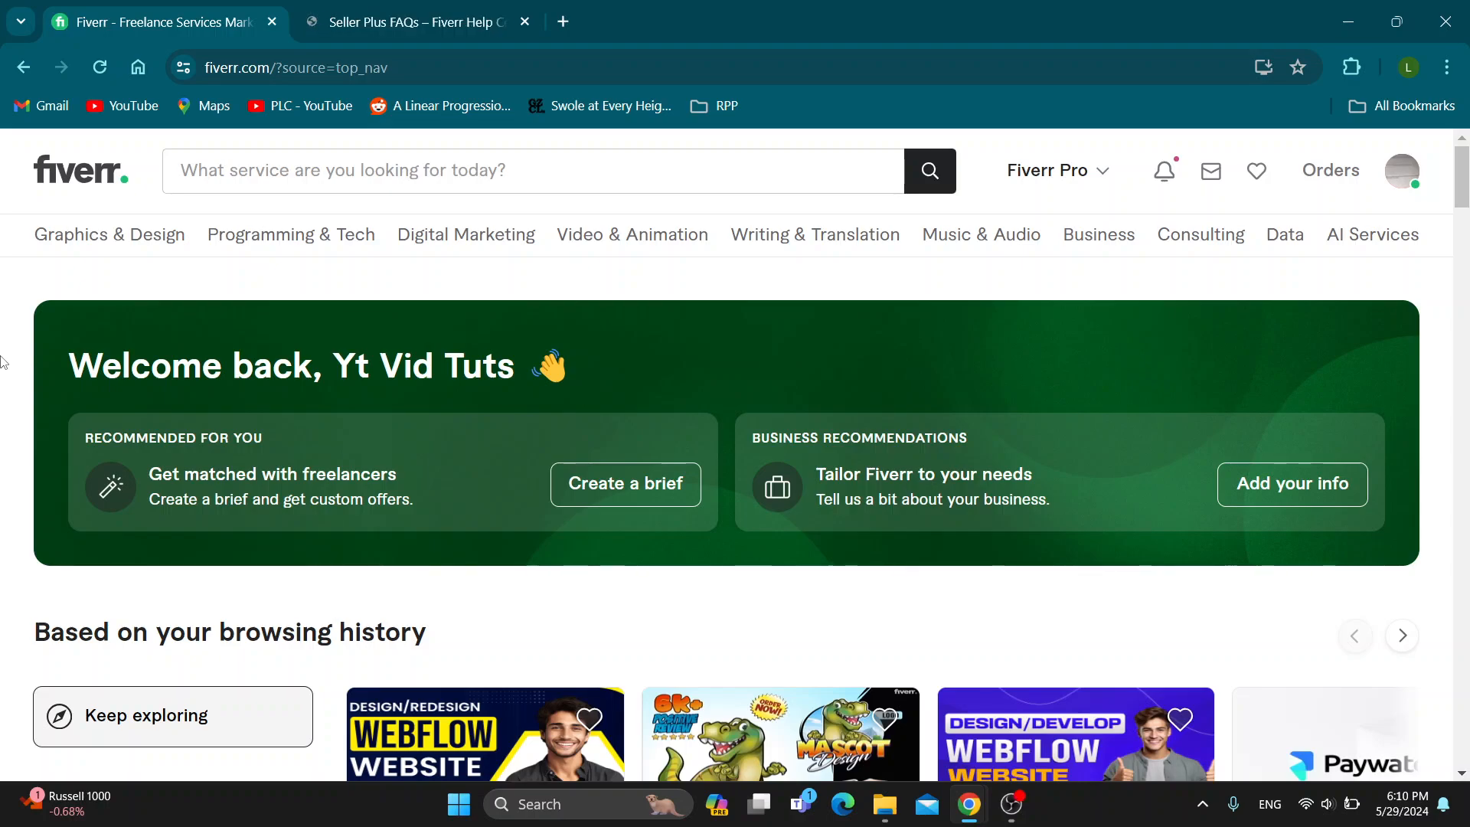
mouse_move(37, 424)
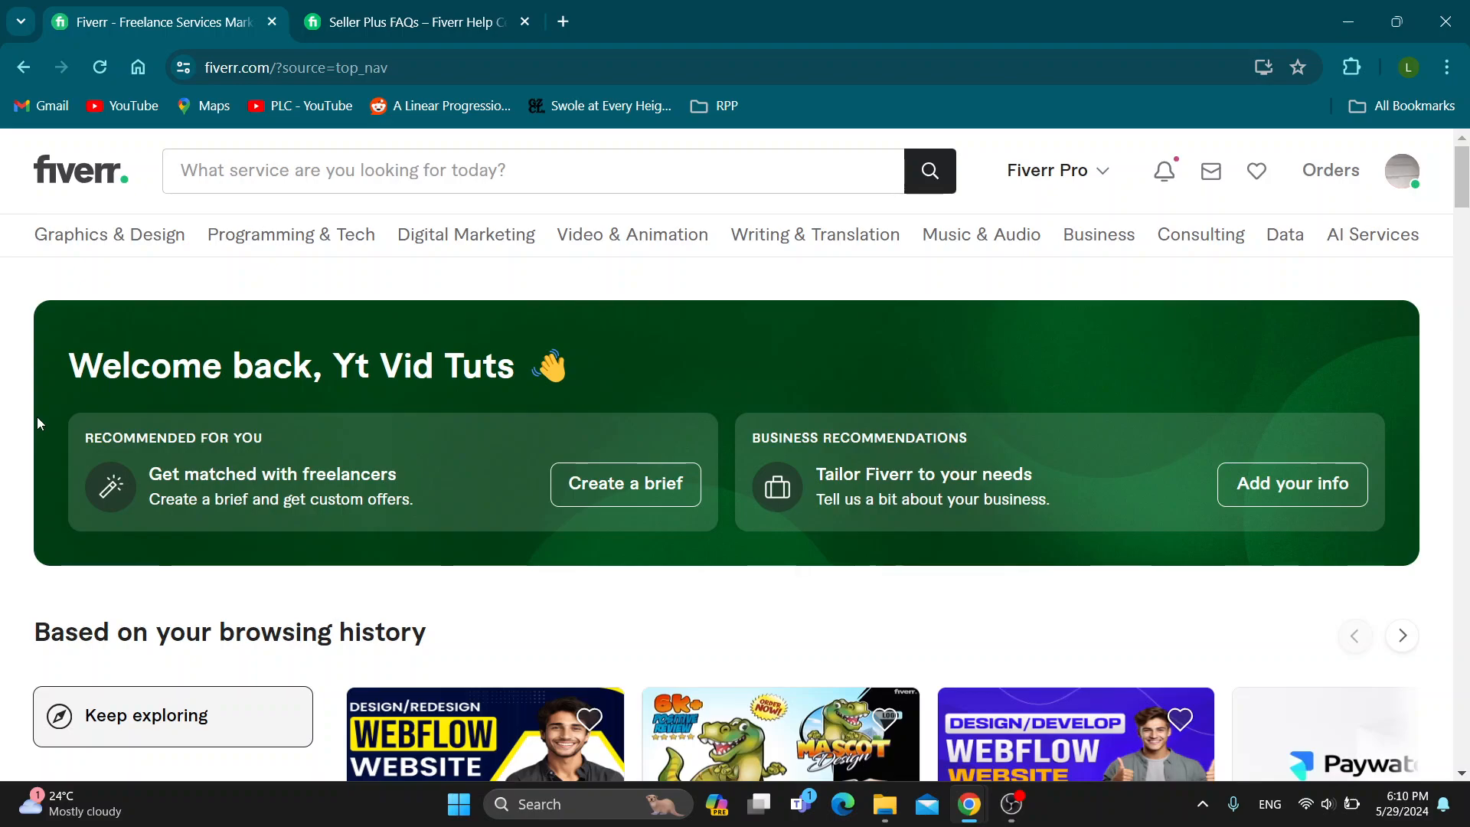
mouse_move(153, 645)
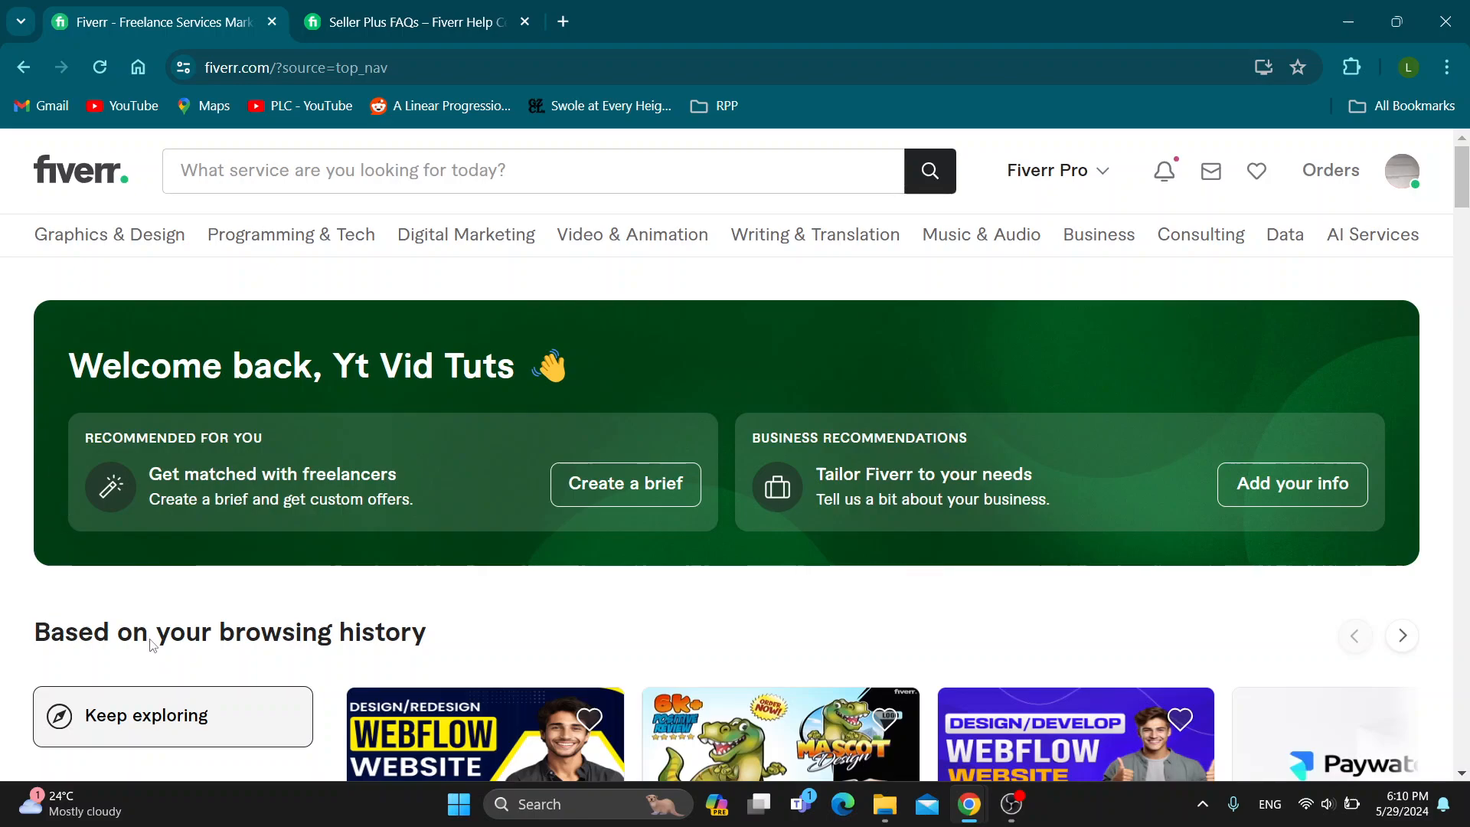
mouse_move(335, 623)
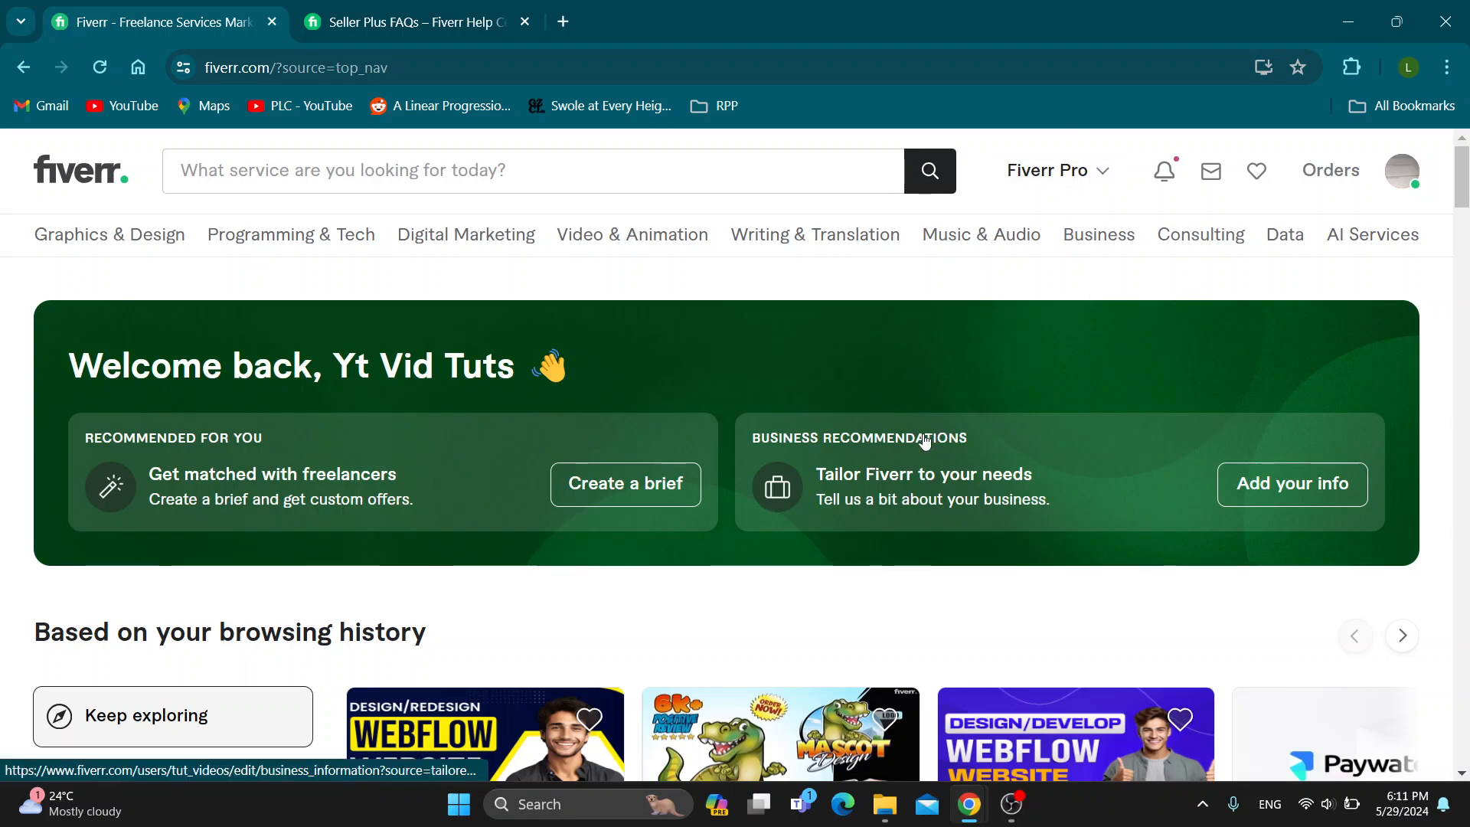
mouse_move(145, 302)
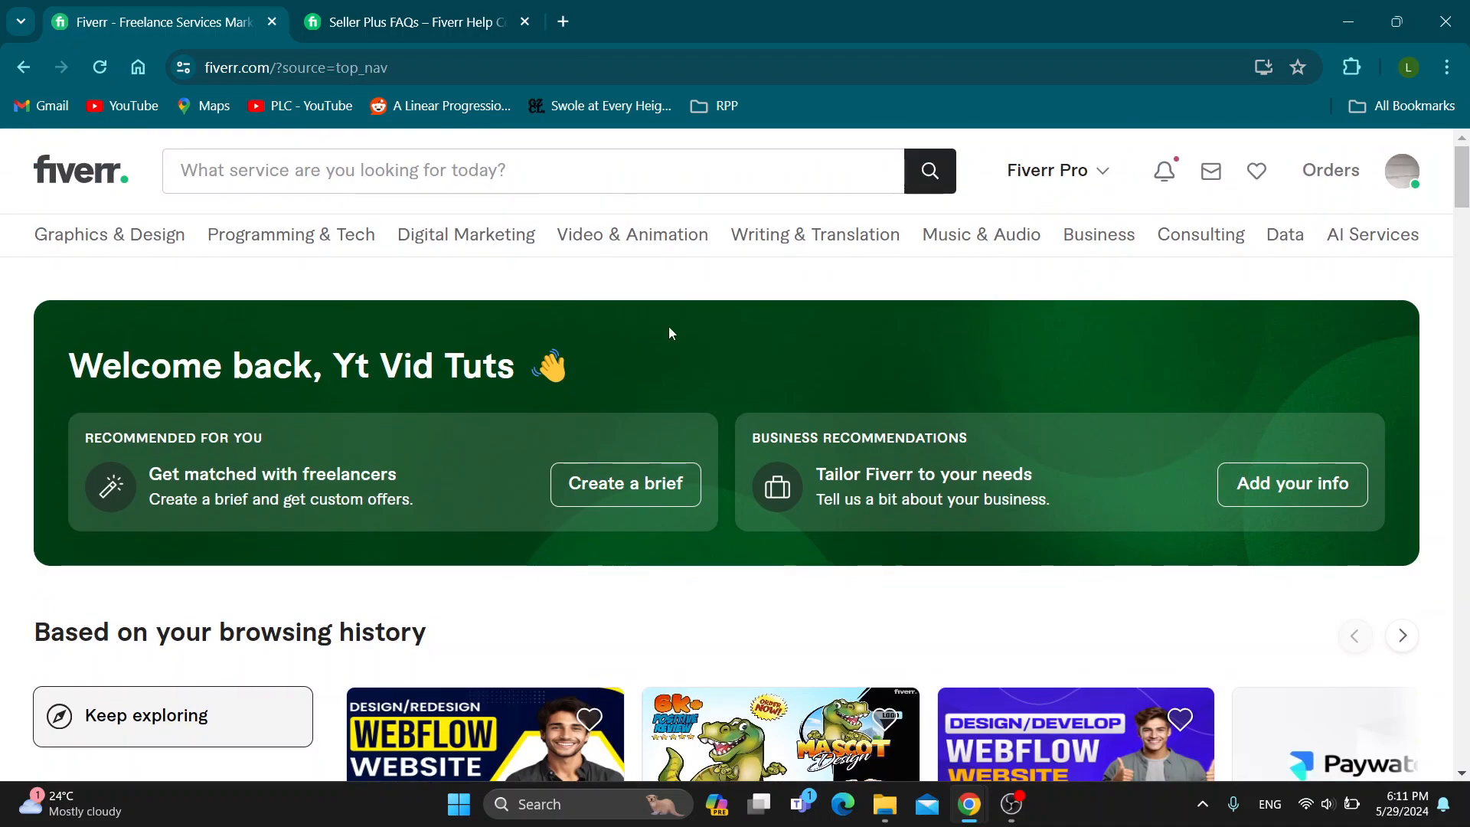
mouse_move(1083, 297)
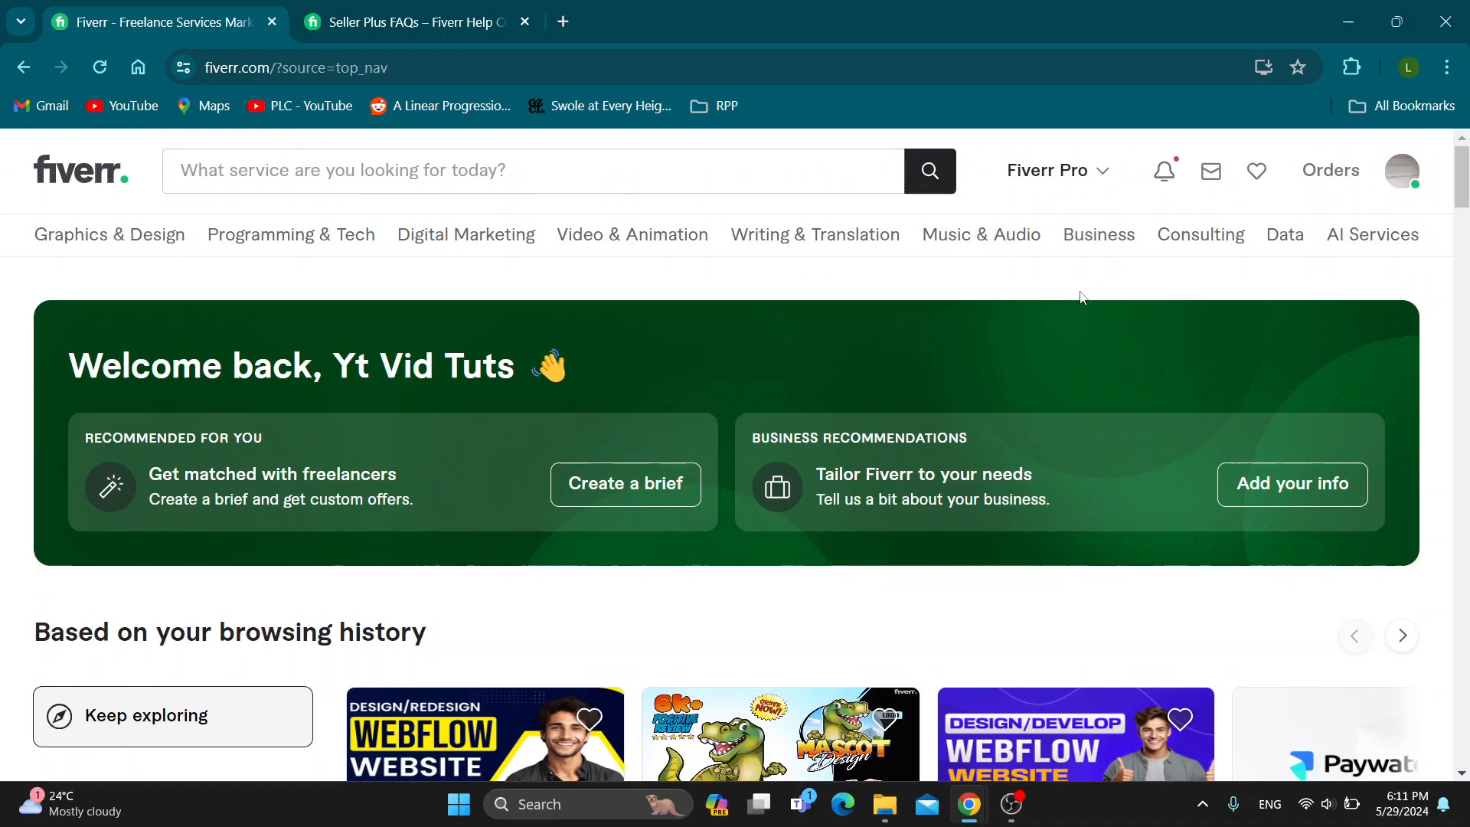
- Visit the Become a Seller page from the account menu, then return to the Fiverr homepage
click(1401, 170)
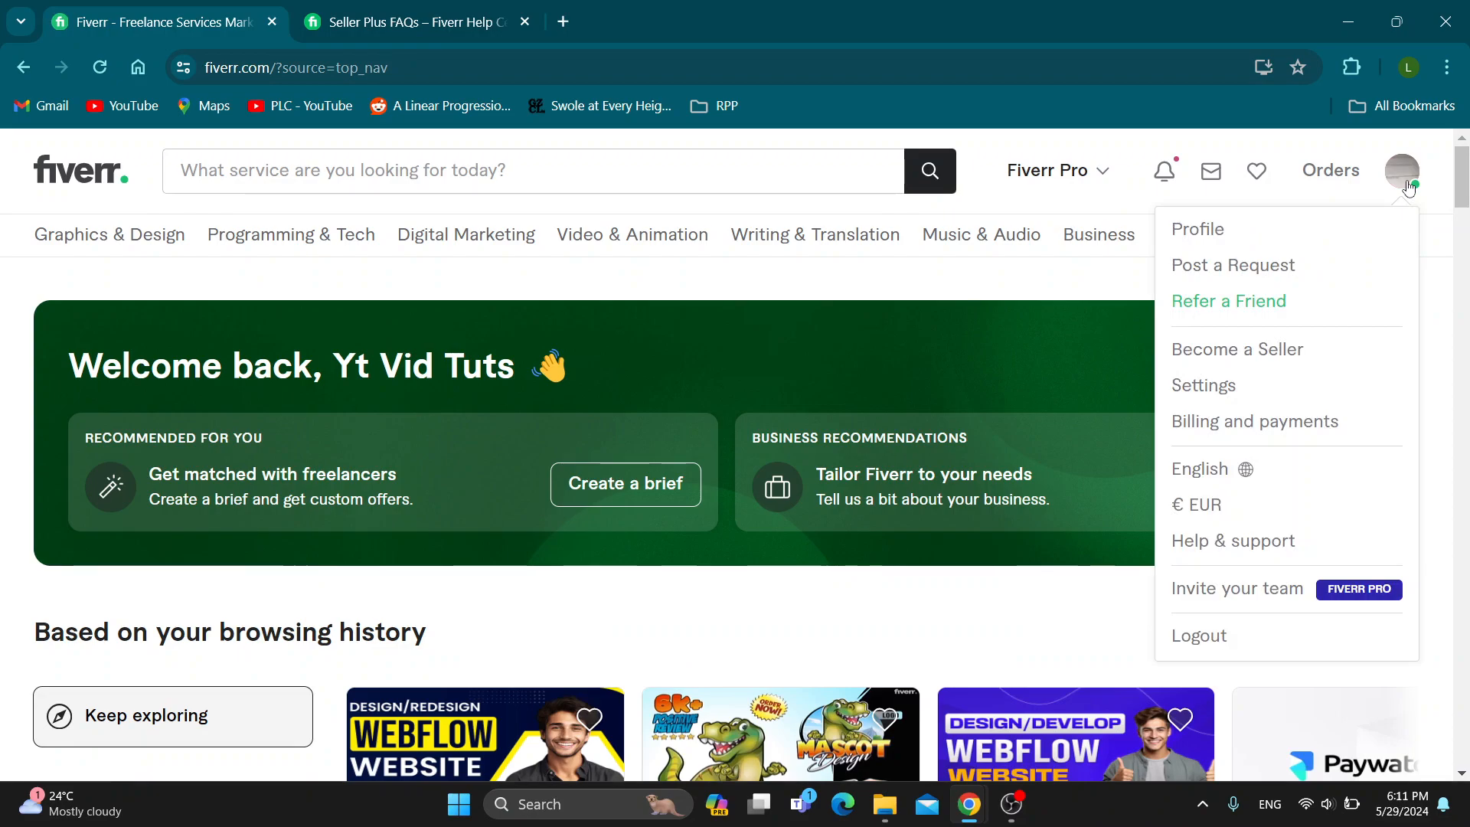
mouse_move(1273, 358)
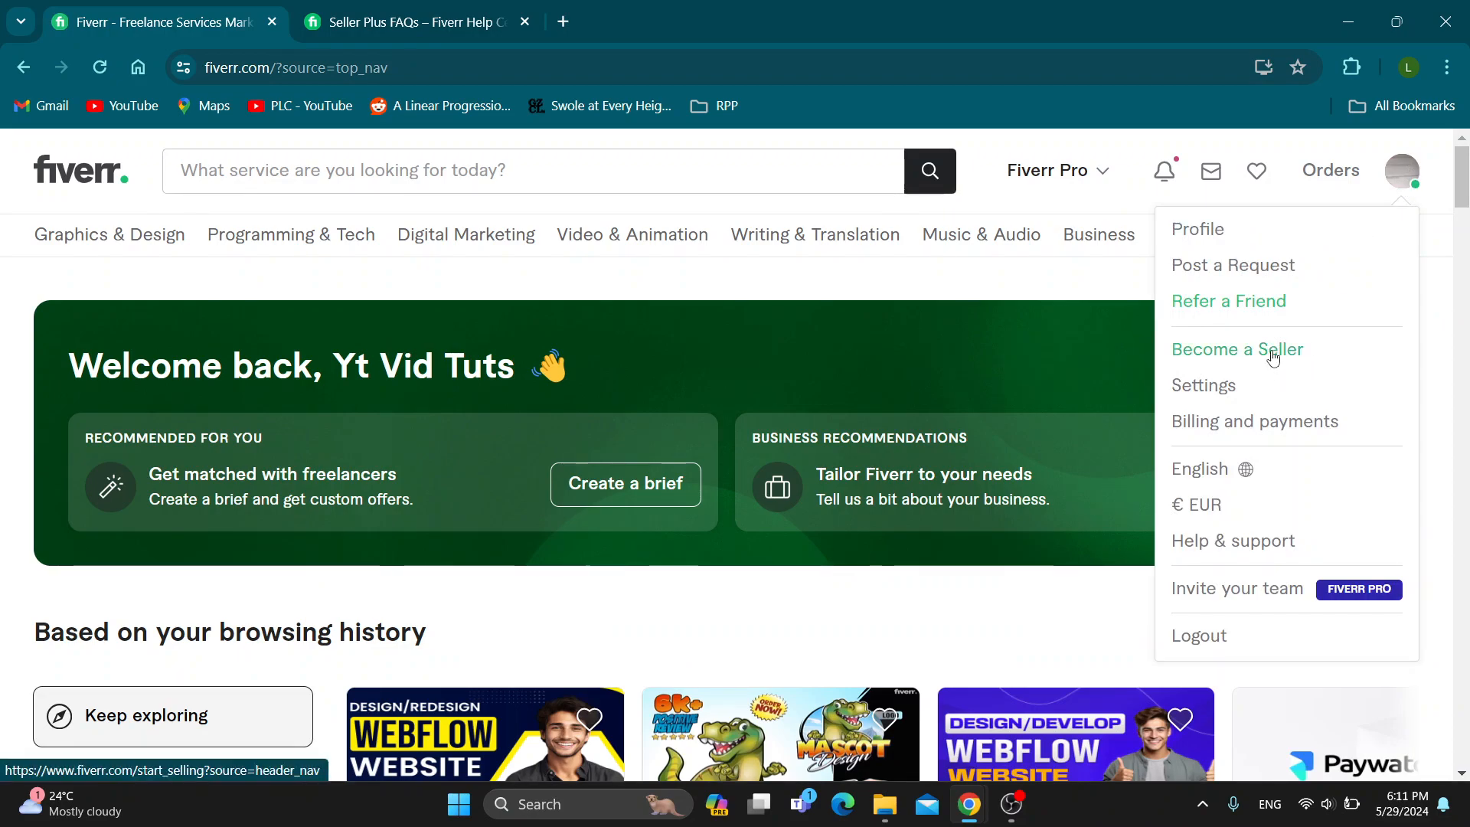
click(1236, 349)
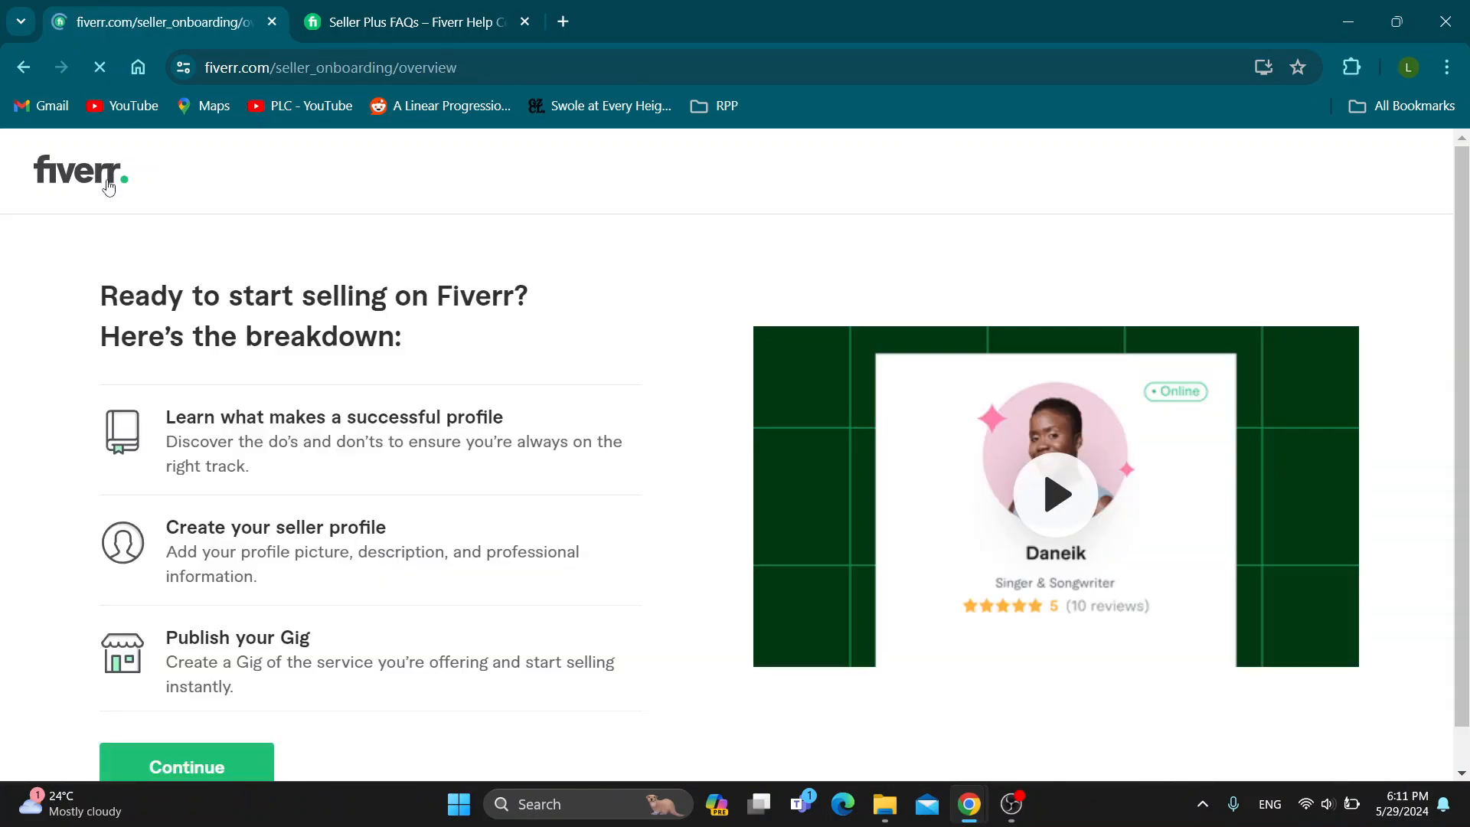
click(81, 171)
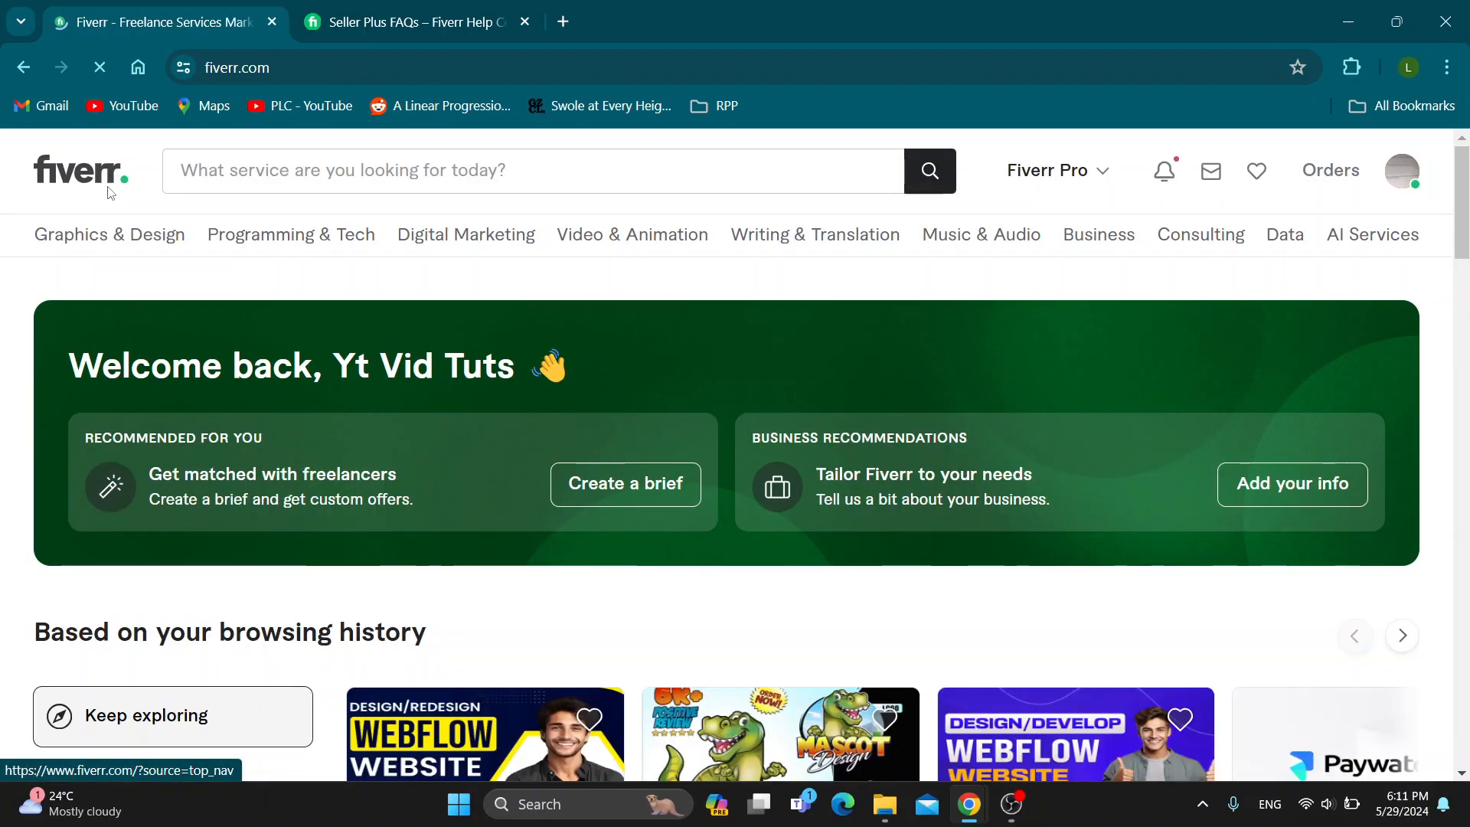
scroll(down, 3)
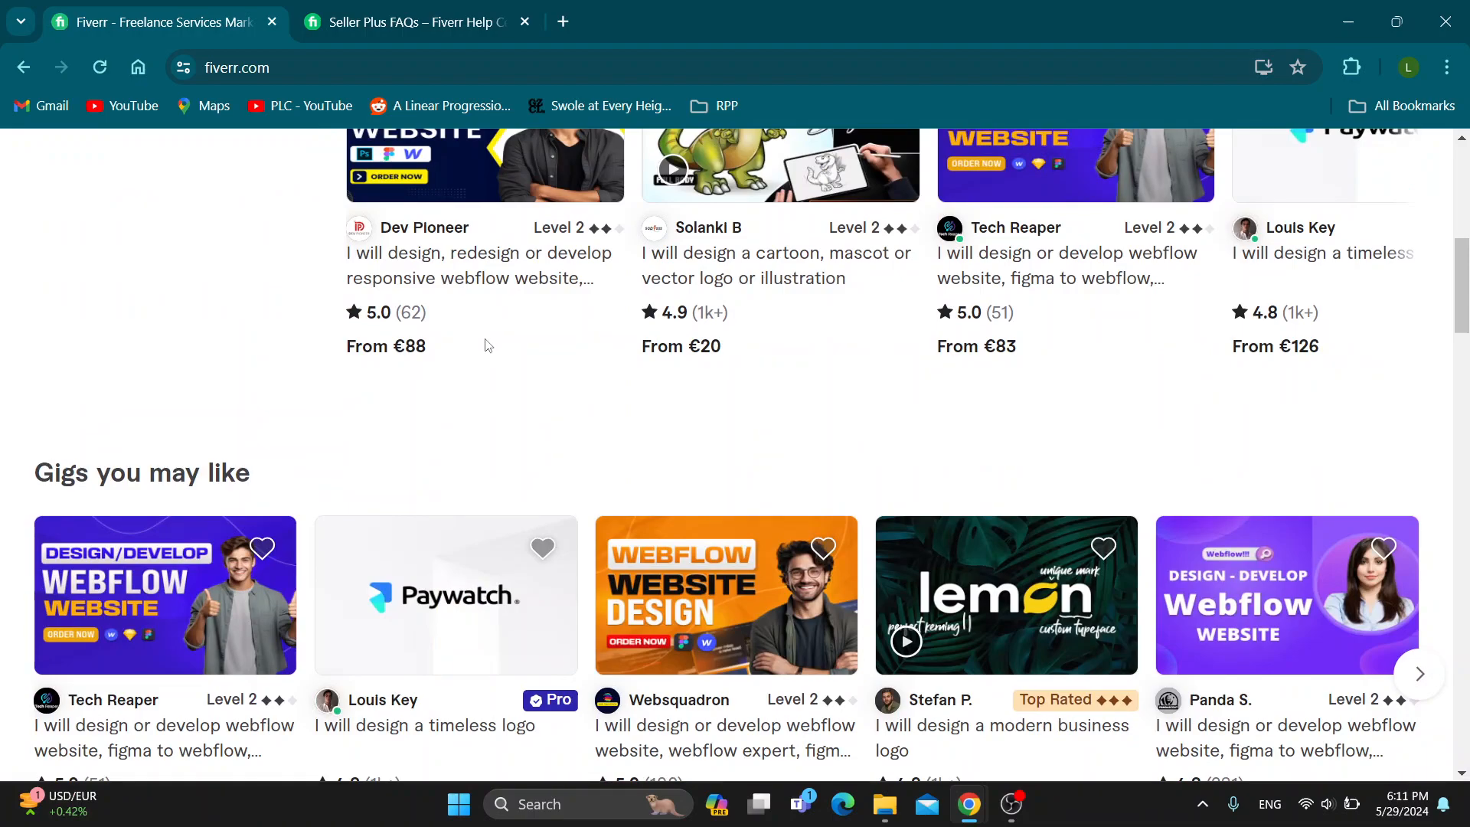
mouse_move(368, 386)
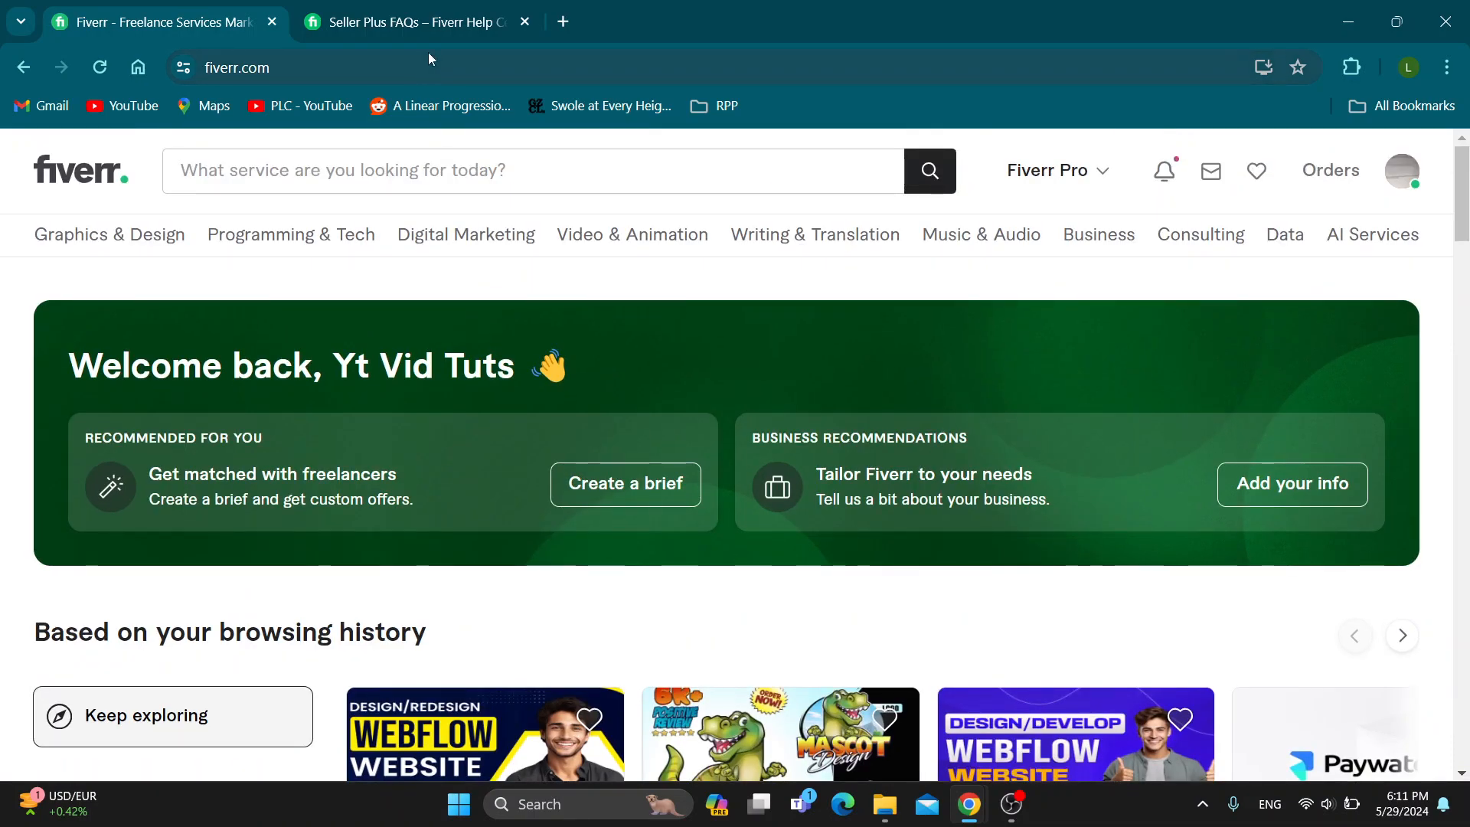
- Show the Seller Plus FAQs answer 'How can I join the Seller Plus program?' stating invite-only
click(412, 21)
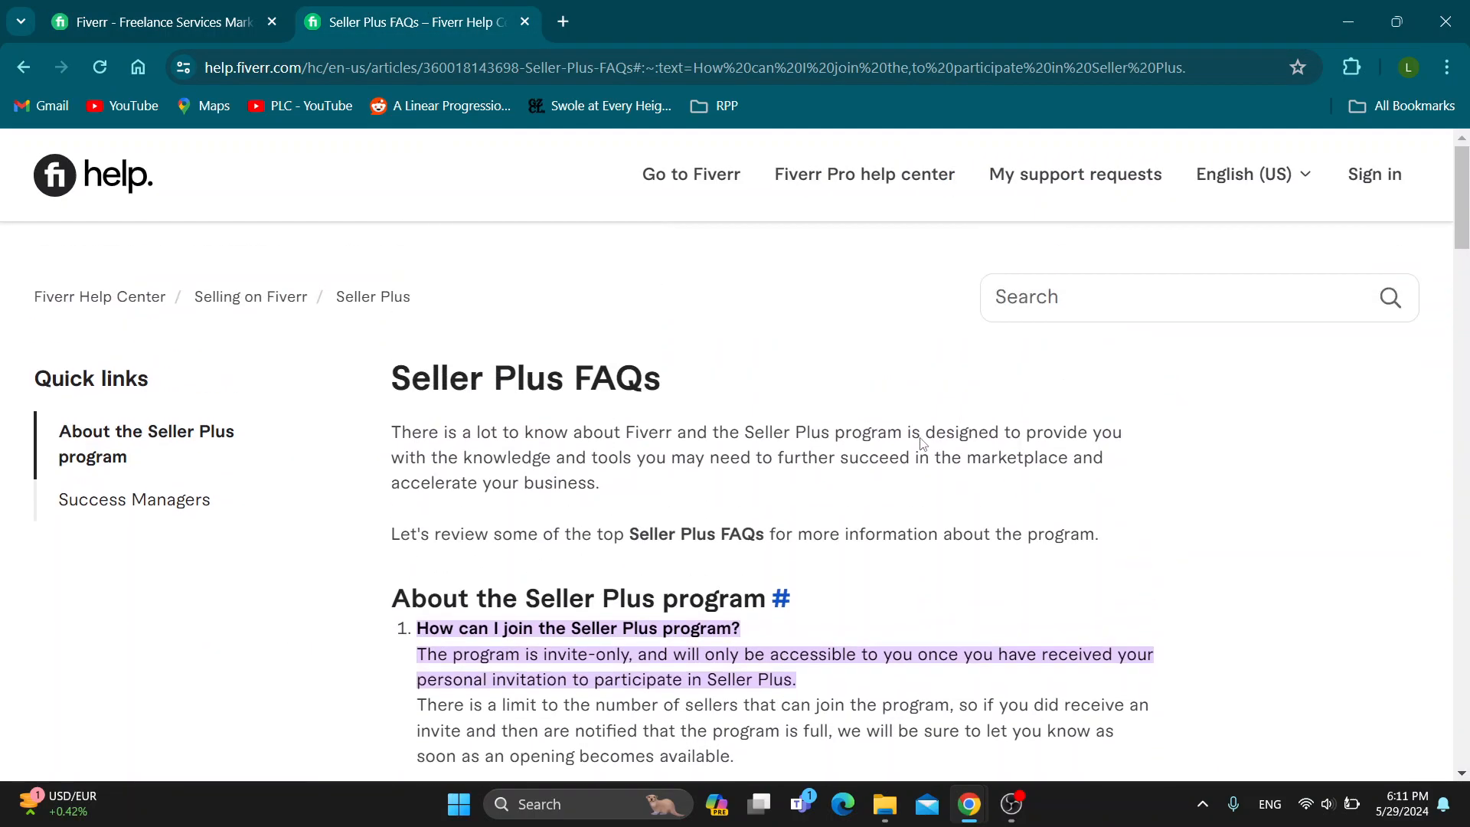
scroll(down, 3)
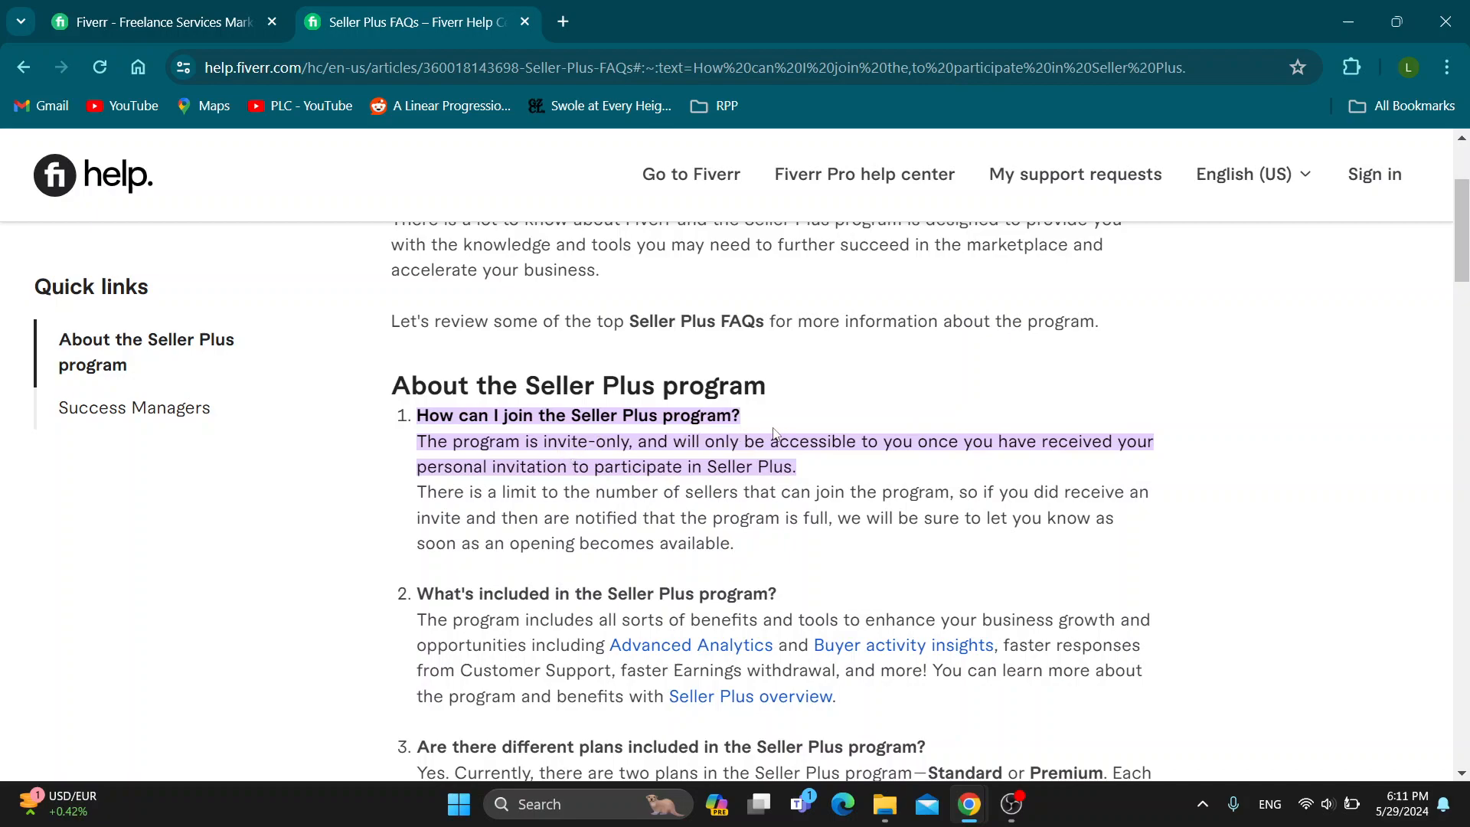
mouse_move(663, 462)
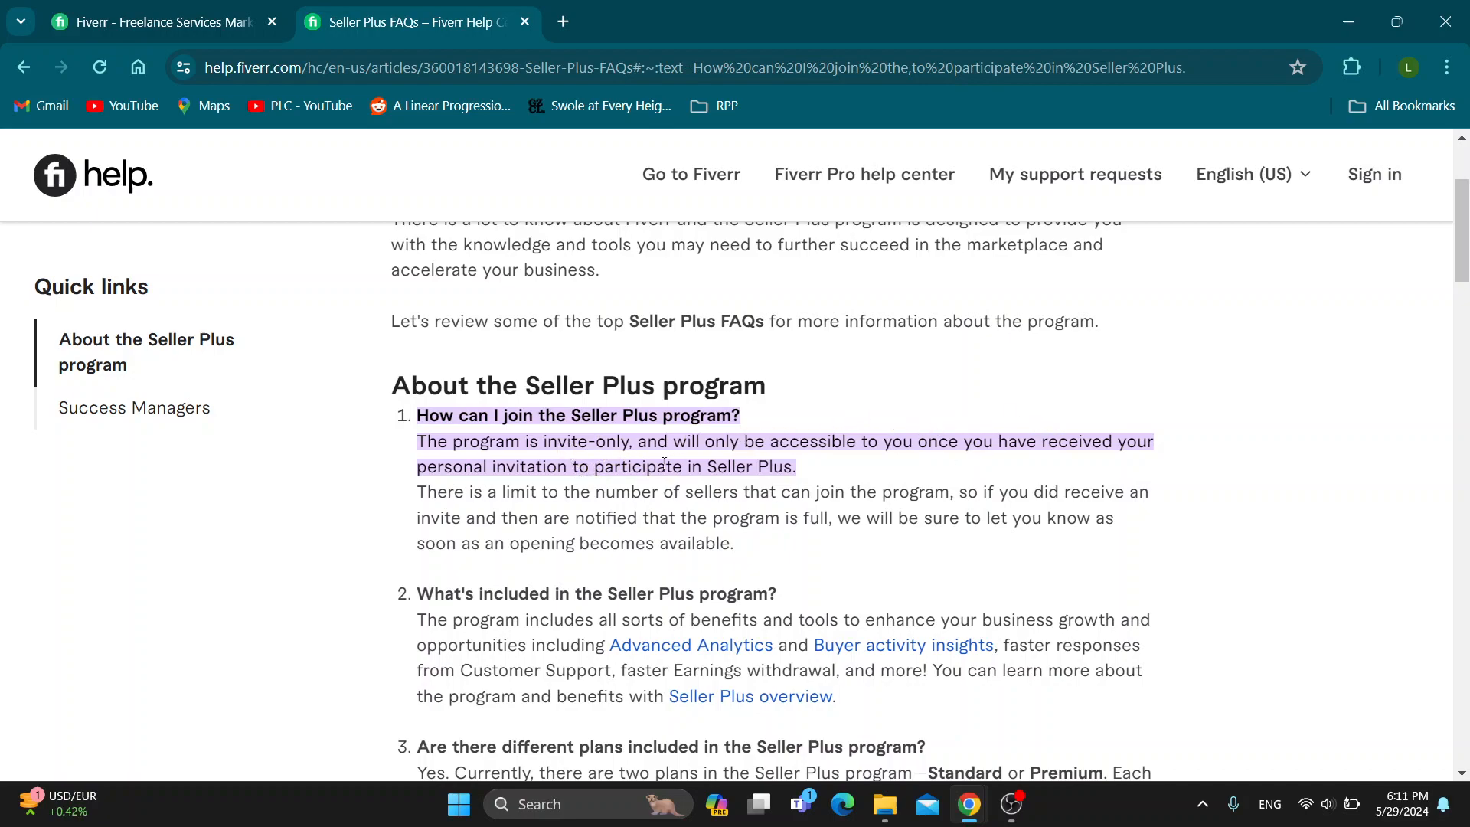
- Return to the Fiverr homepage, browse the recommended gigs, and scroll back to the welcome banner
click(159, 22)
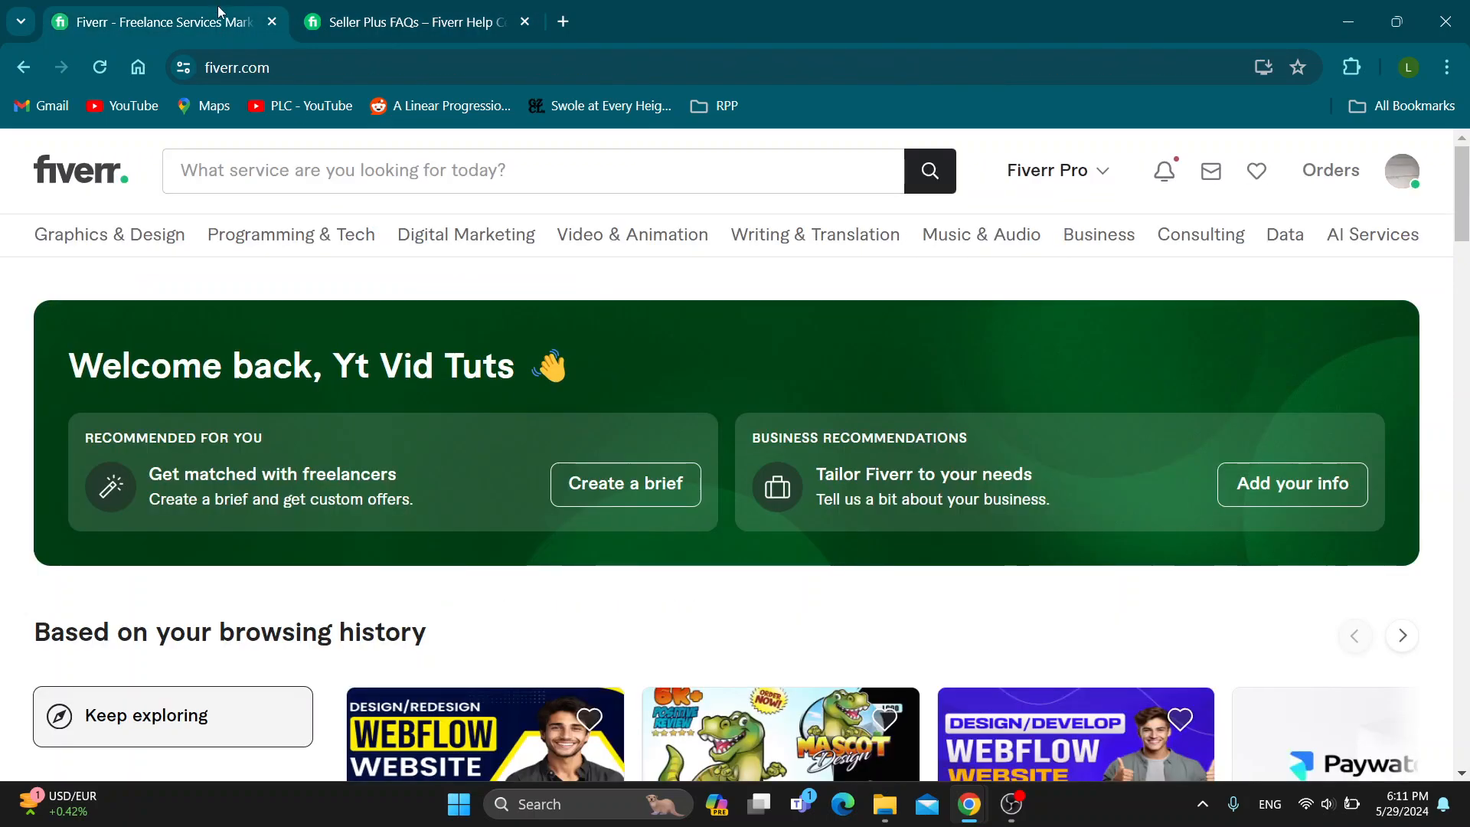
scroll(down, 3)
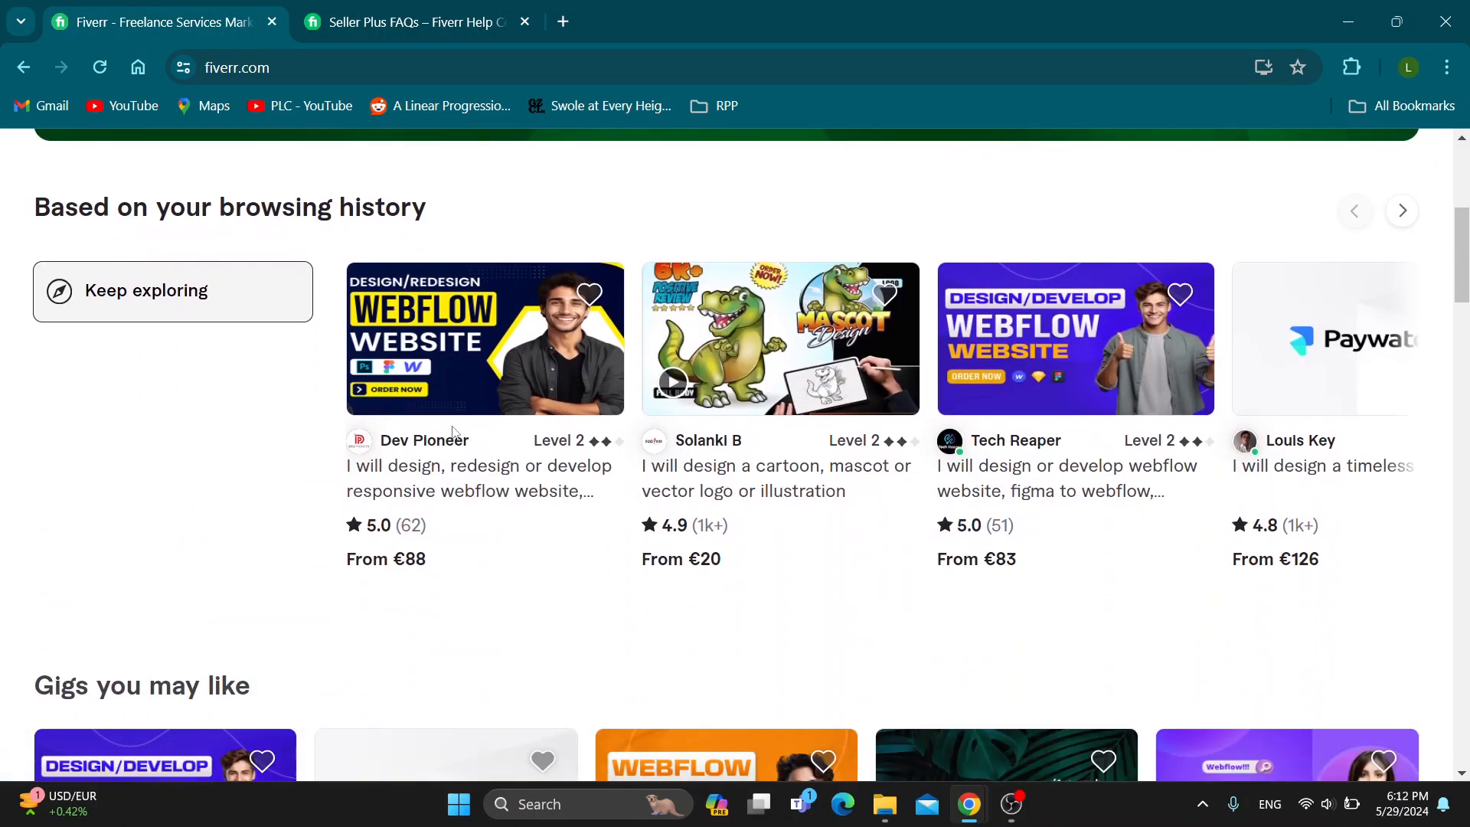
scroll(down, 3)
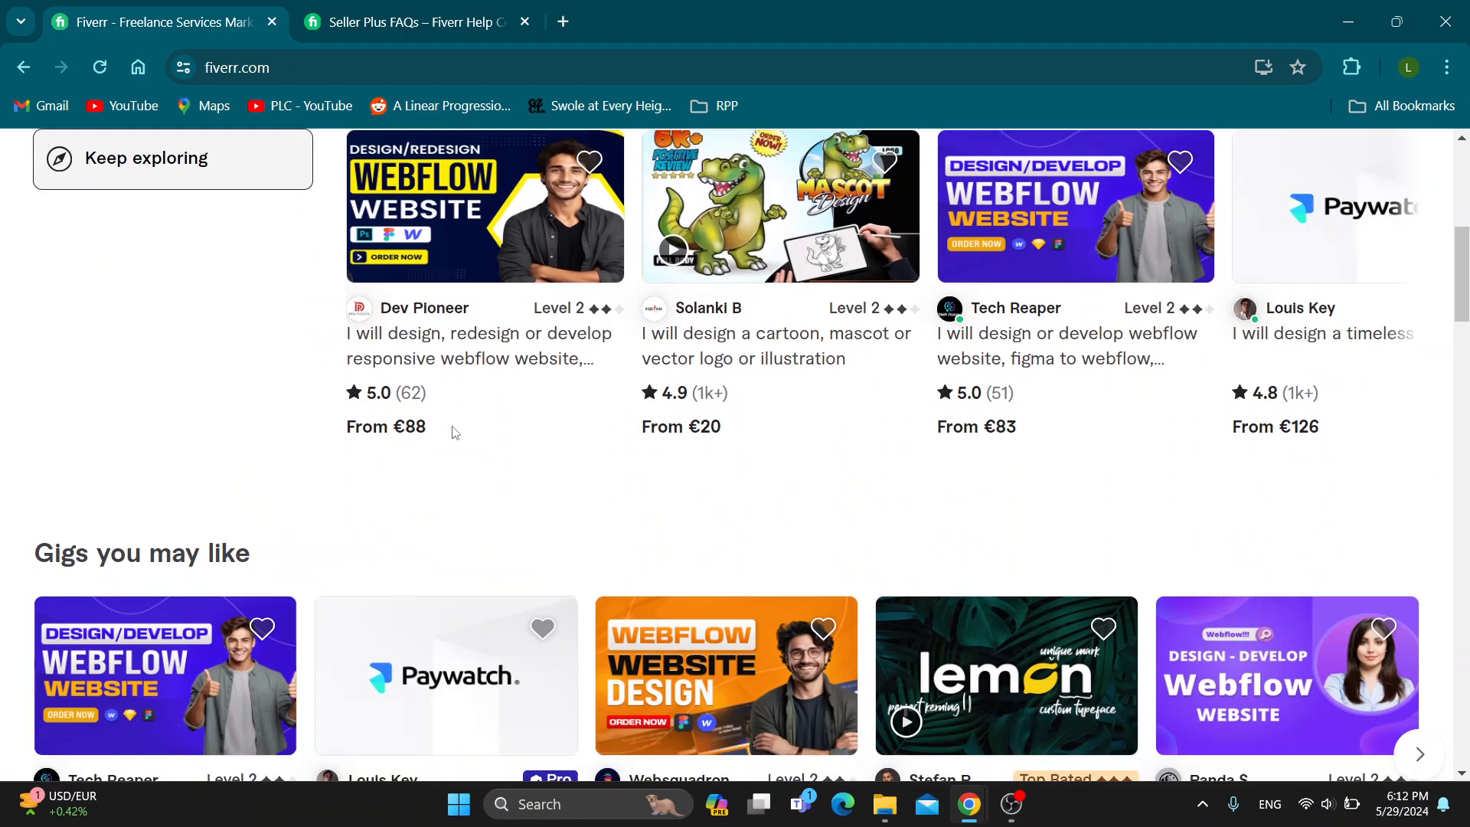
scroll(up, 3)
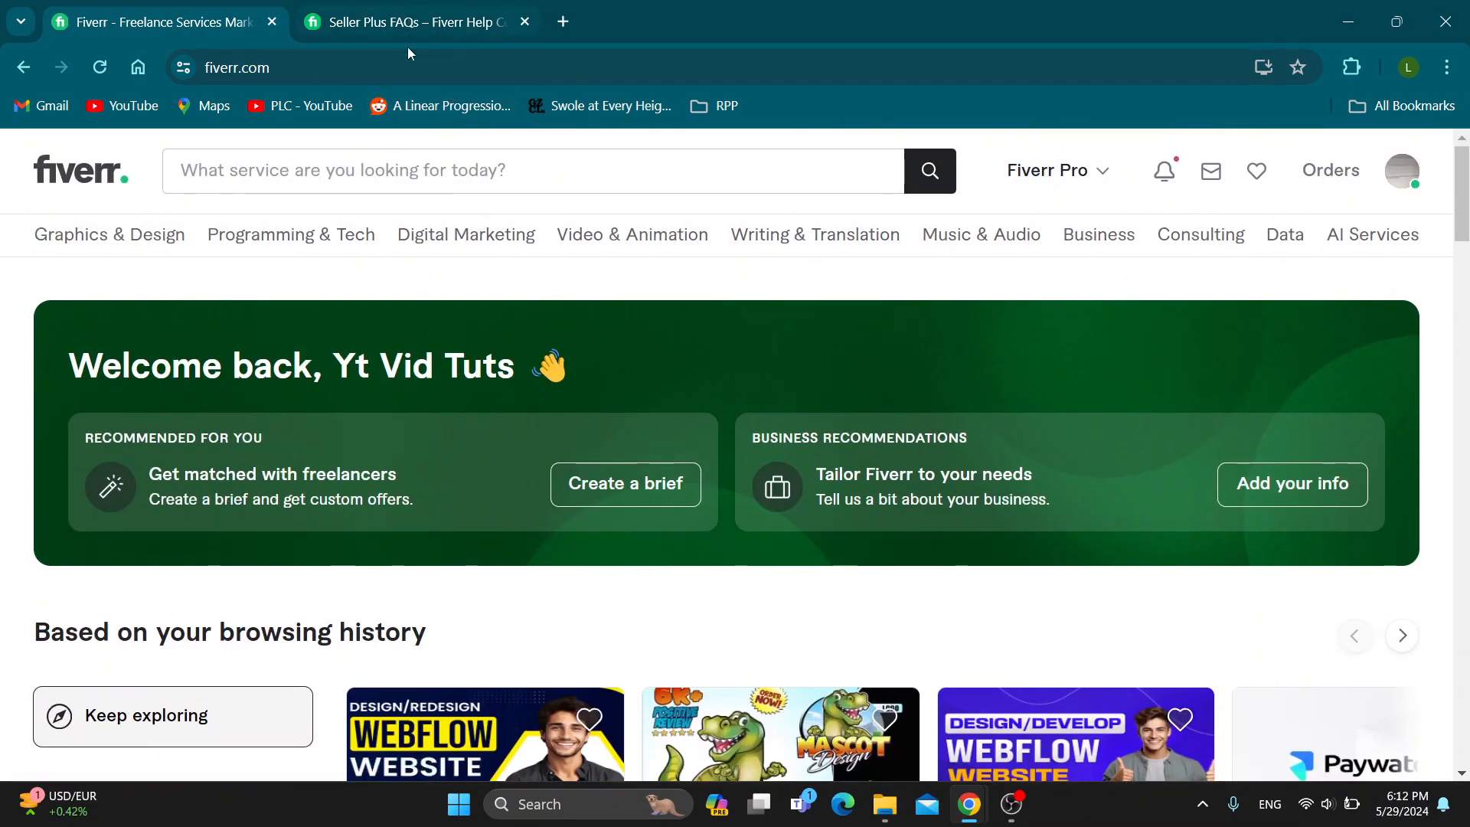
mouse_move(475, 297)
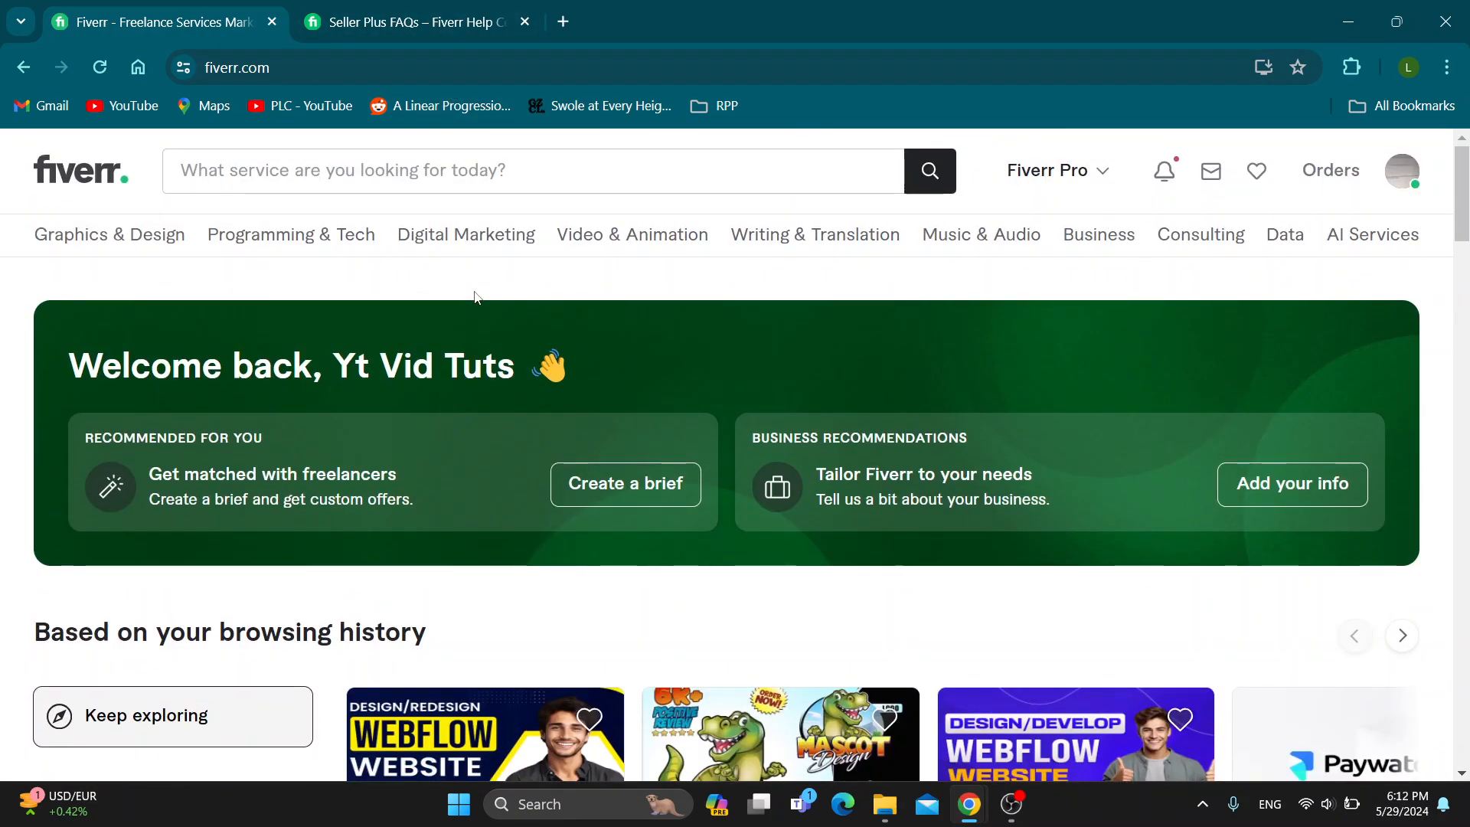